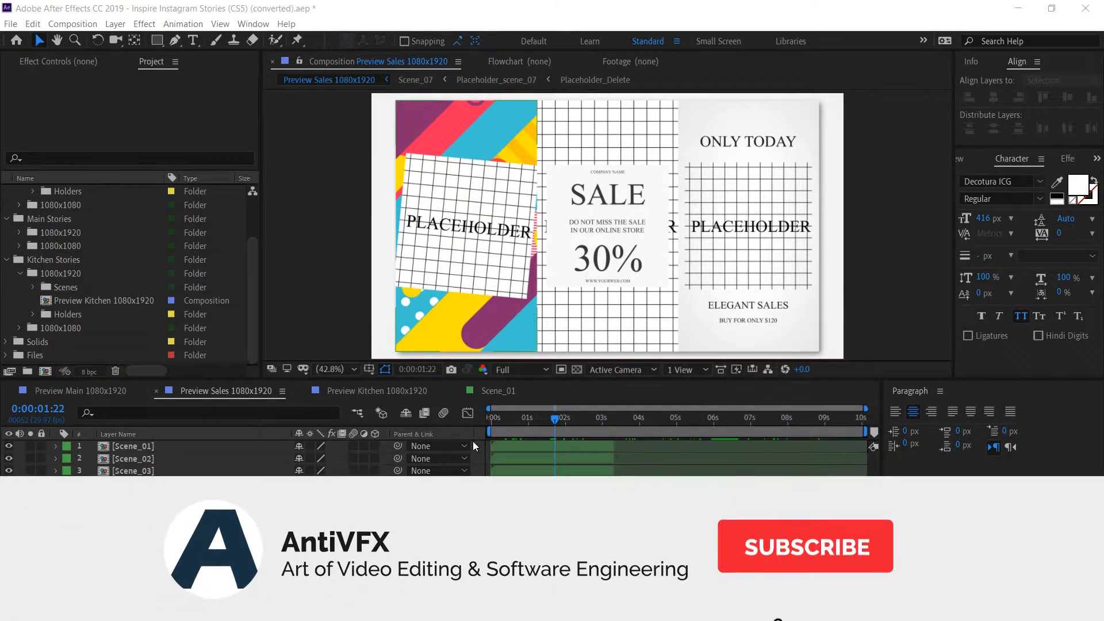
Step: Flag Scene_02 as a shy layer in the Preview Sales timeline and begin marking the next layer
{"action": "left_click", "coordinate": [804, 545]}
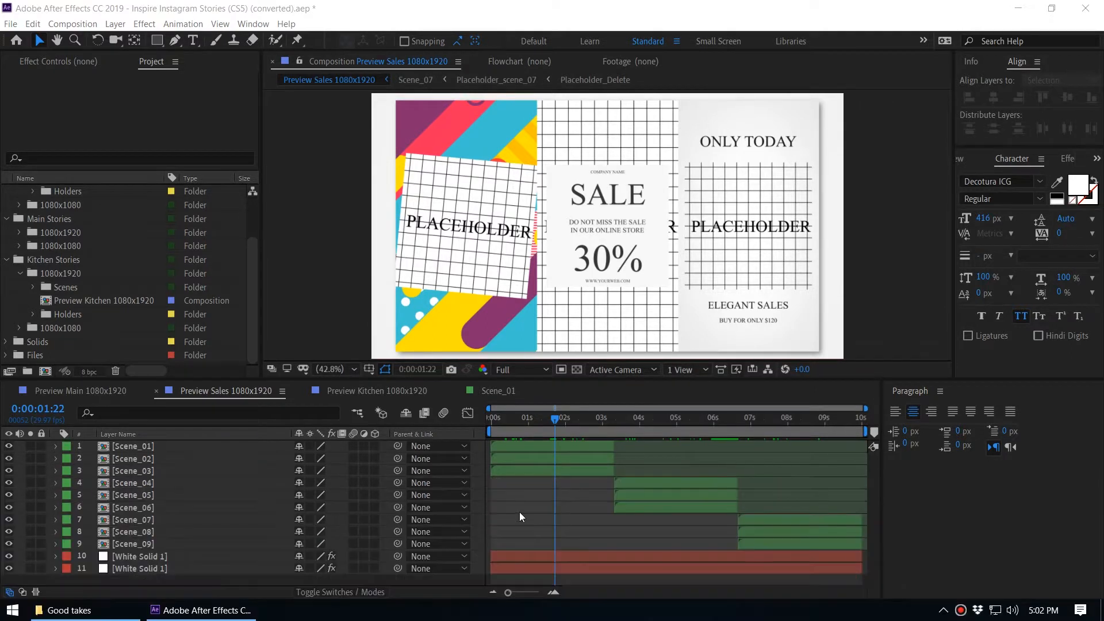
{"action": "mouse_move", "coordinate": [809, 460]}
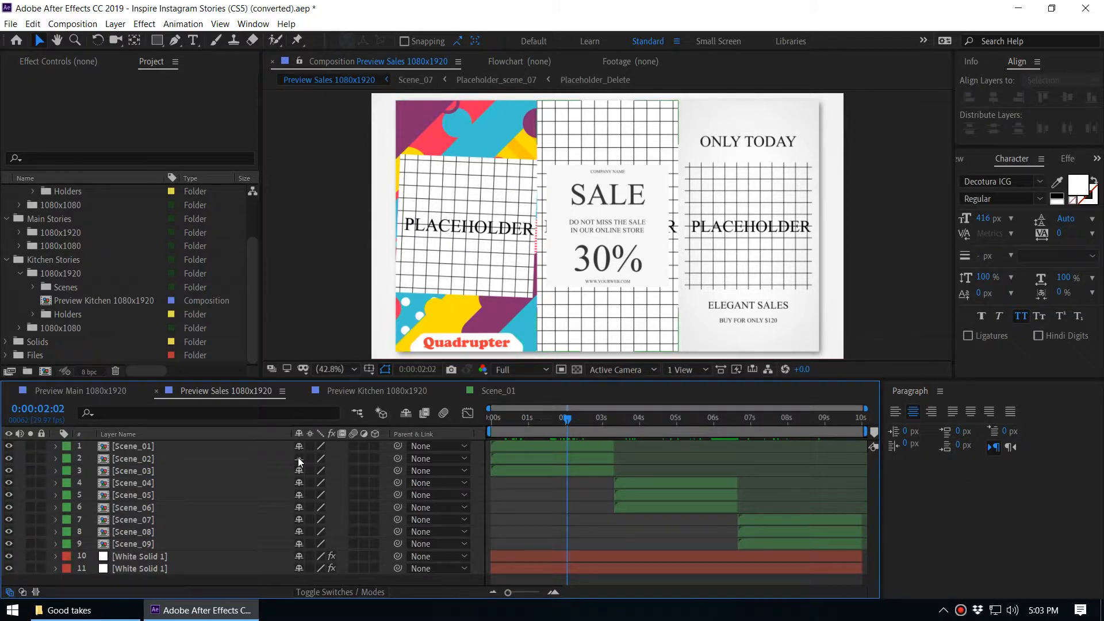
{"action": "left_click", "coordinate": [132, 459]}
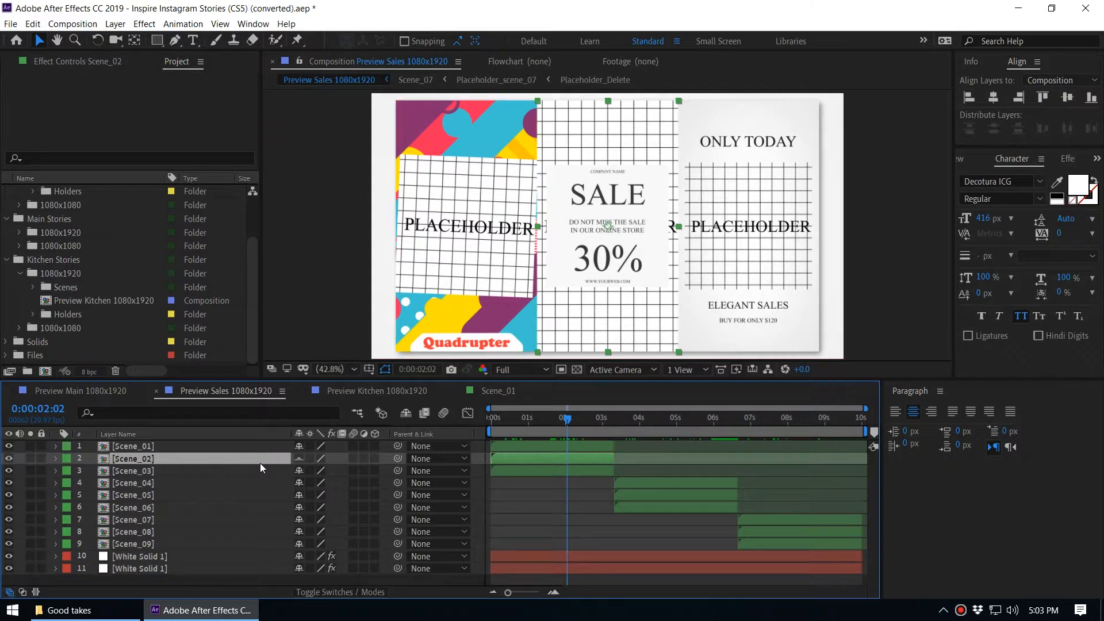
{"action": "mouse_move", "coordinate": [296, 462]}
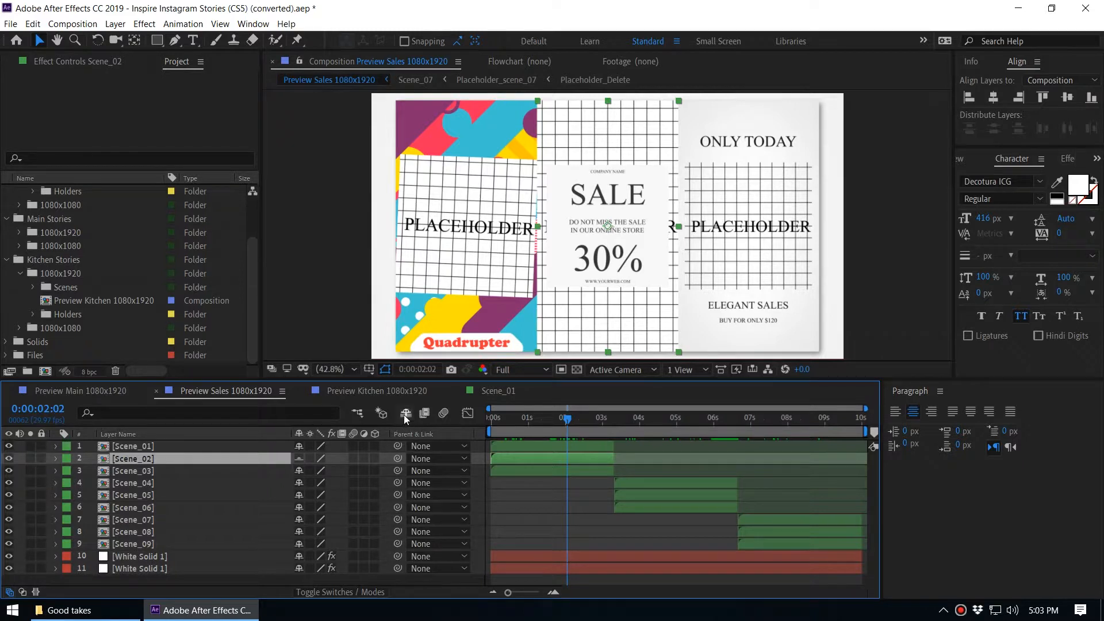
{"action": "mouse_move", "coordinate": [406, 413]}
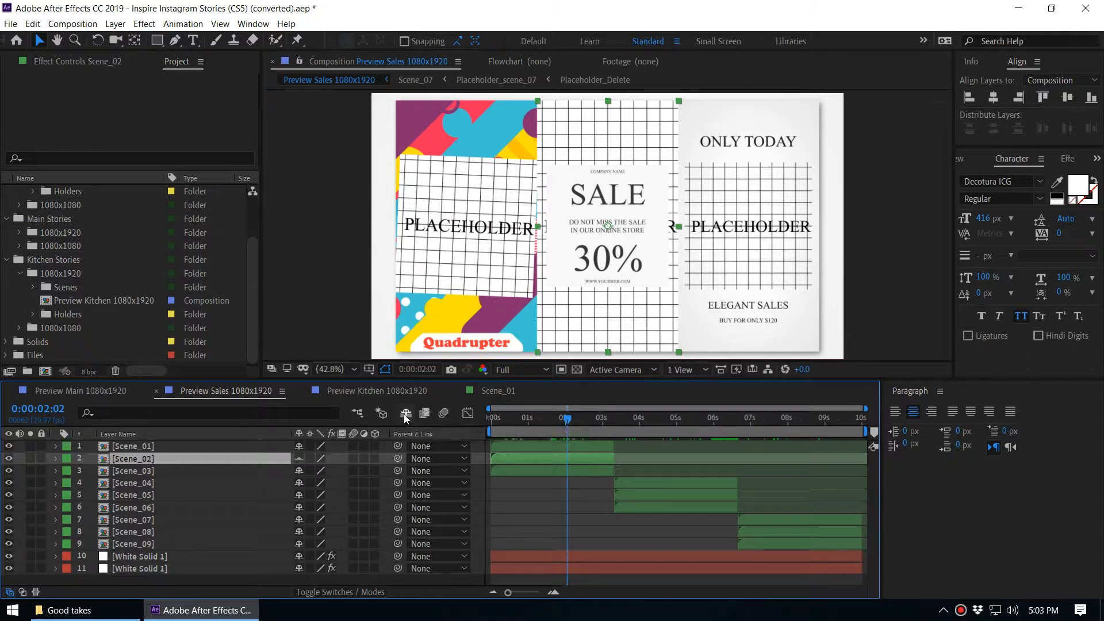
{"action": "key", "text": "delete"}
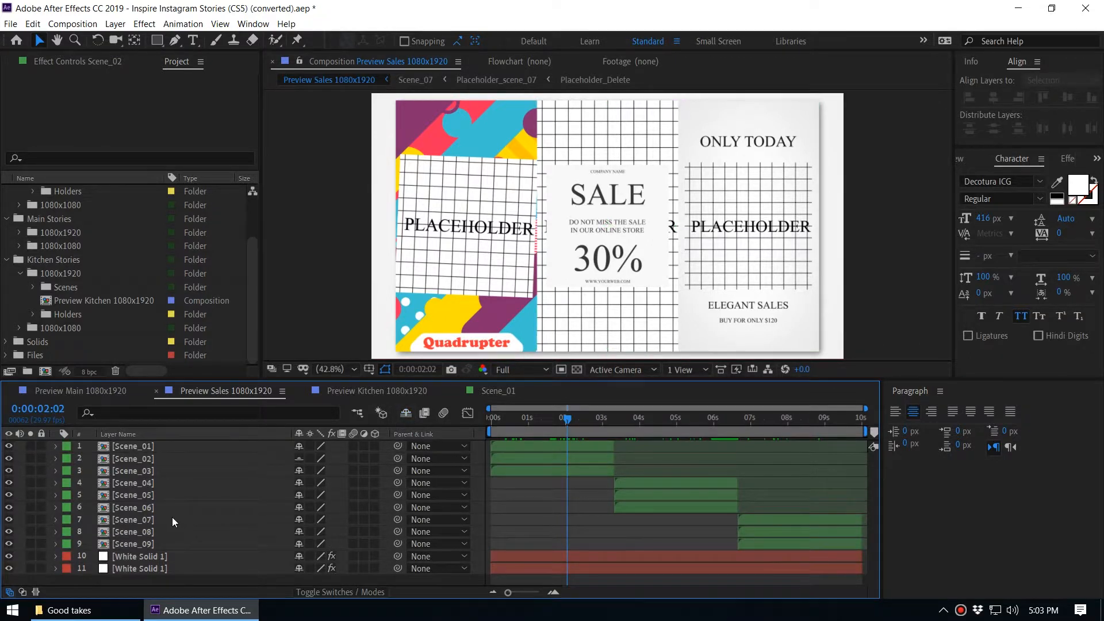
{"action": "left_click", "coordinate": [132, 470]}
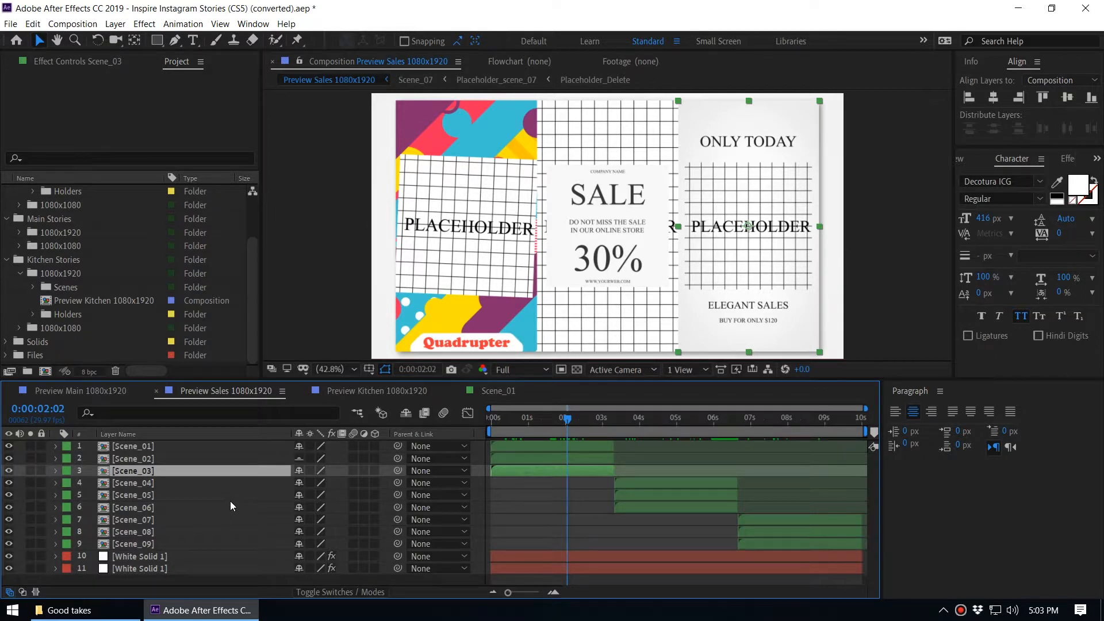
{"action": "mouse_move", "coordinate": [178, 577]}
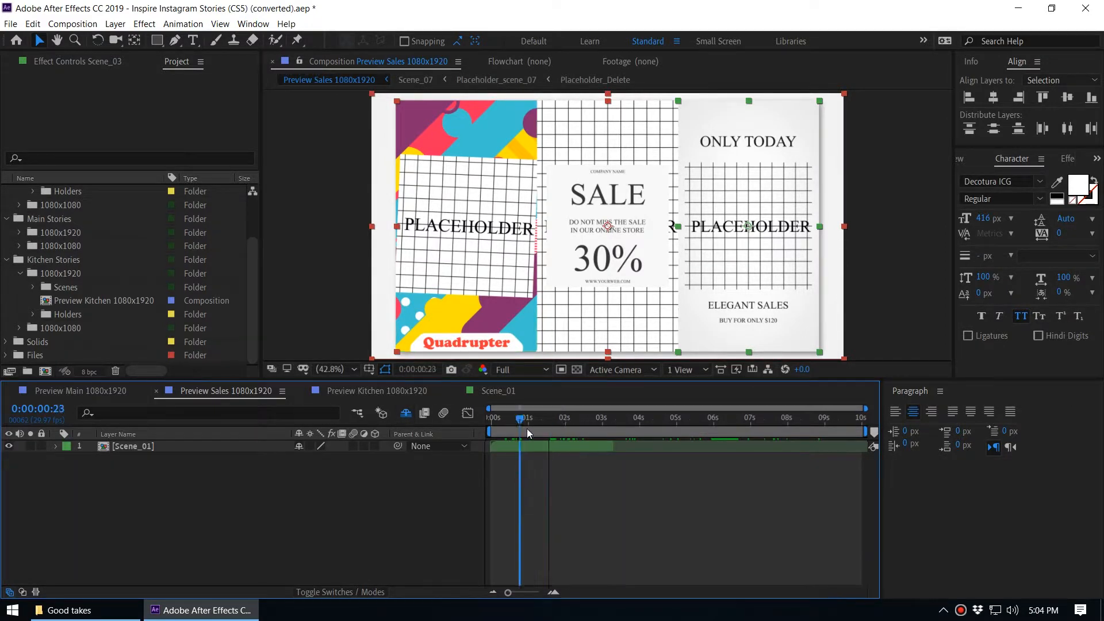
Step: Move the Preview Sales current time to 0:00:01:00
{"action": "left_click", "coordinate": [528, 429]}
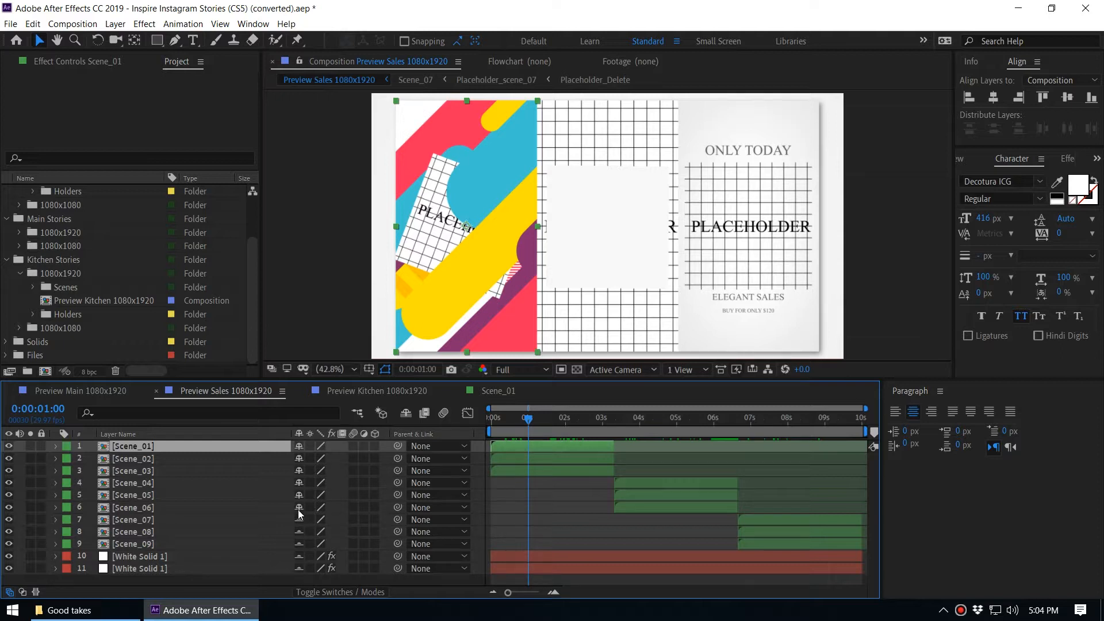
{"action": "mouse_move", "coordinate": [310, 538]}
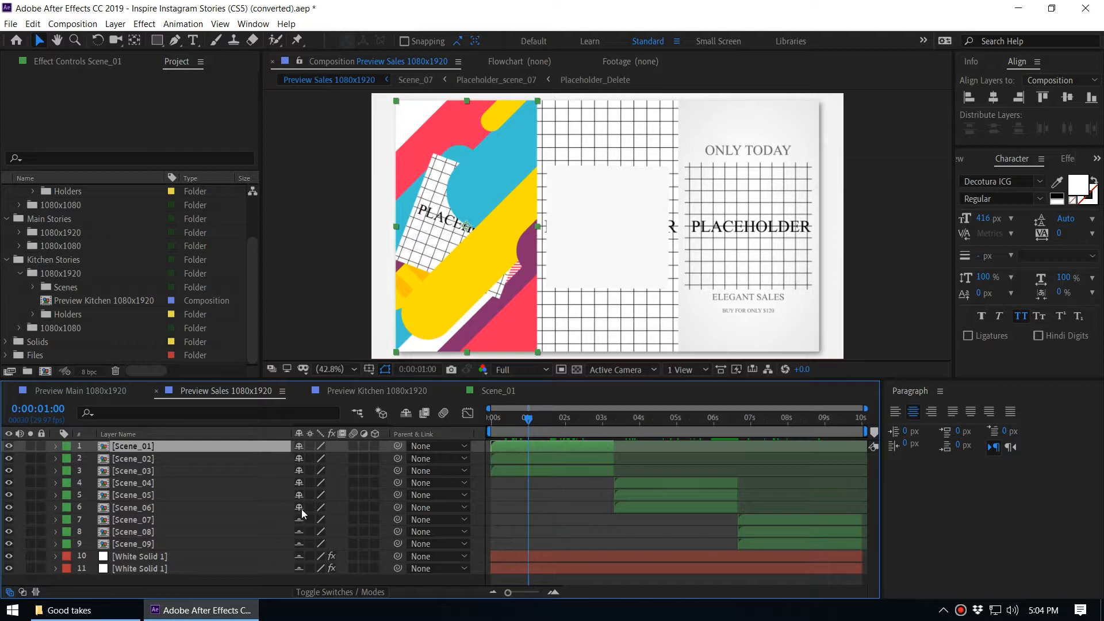
{"action": "mouse_move", "coordinate": [326, 527]}
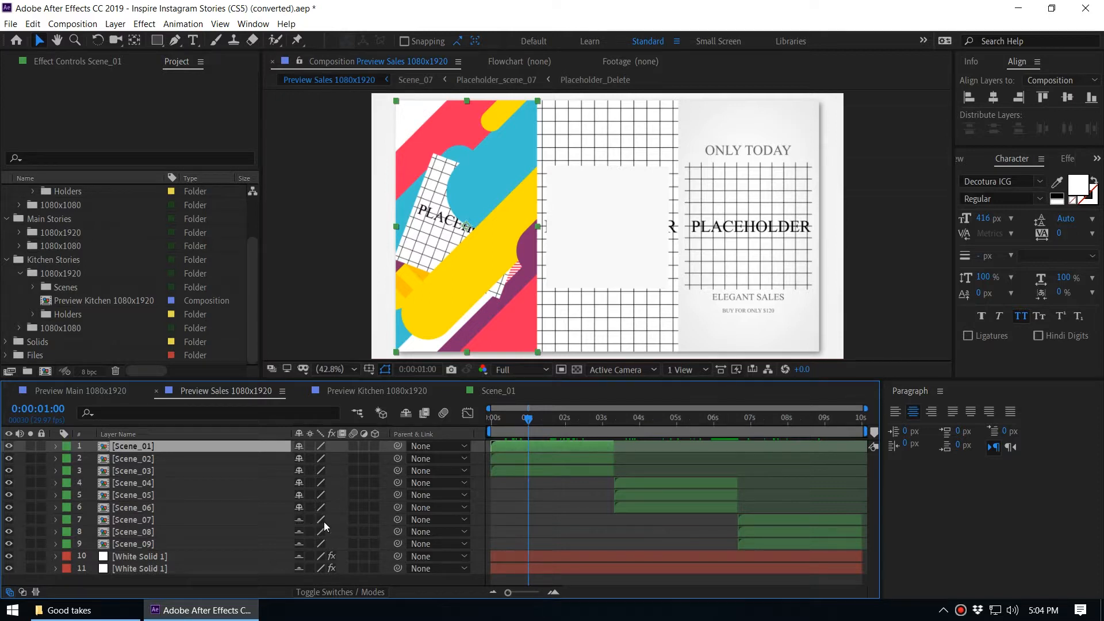
{"action": "mouse_move", "coordinate": [405, 414]}
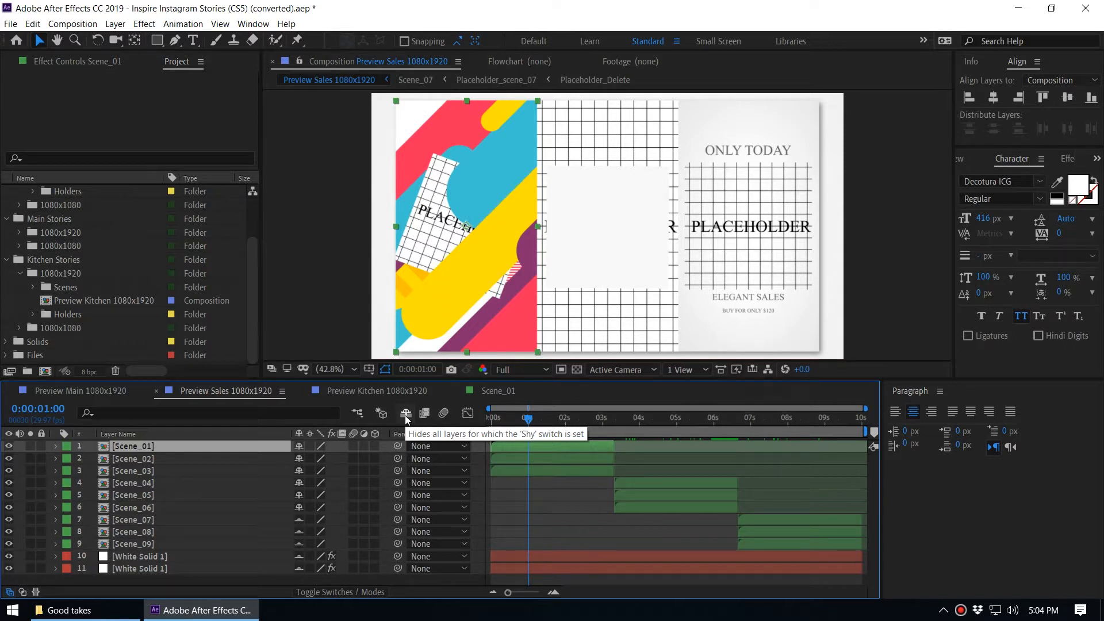
{"action": "mouse_move", "coordinate": [372, 460]}
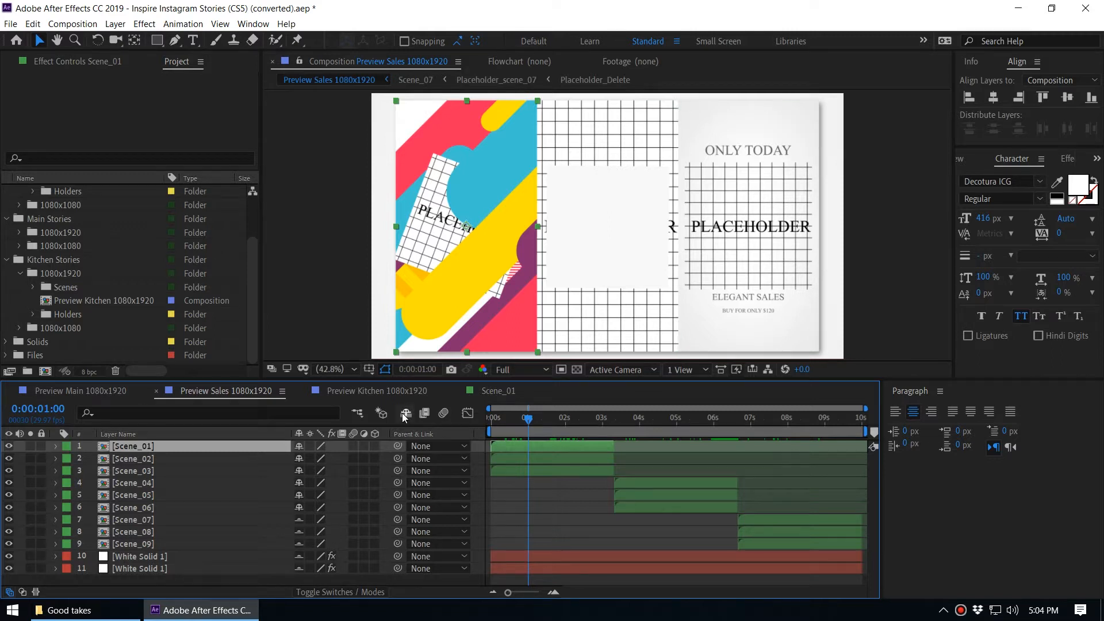
{"action": "mouse_move", "coordinate": [404, 413]}
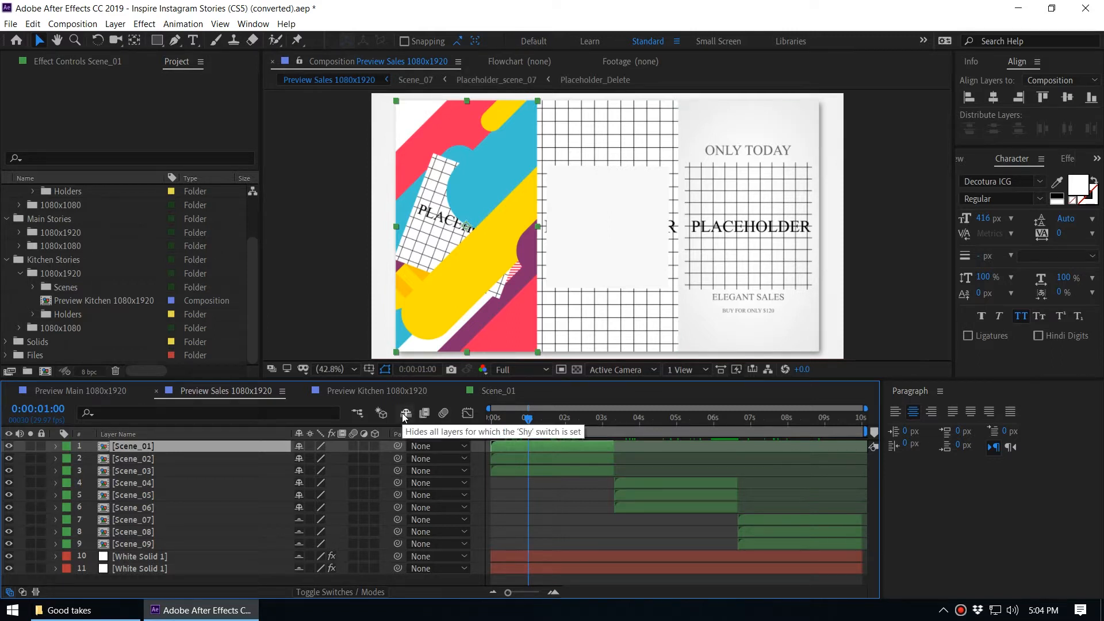